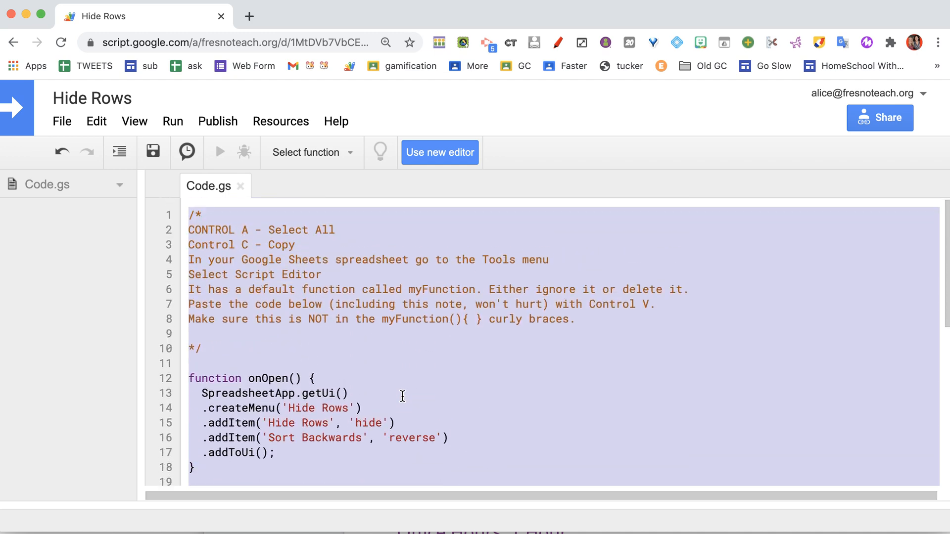
Switch to the new untitled Google Form after copying the Hide Rows script
left_click(248, 16)
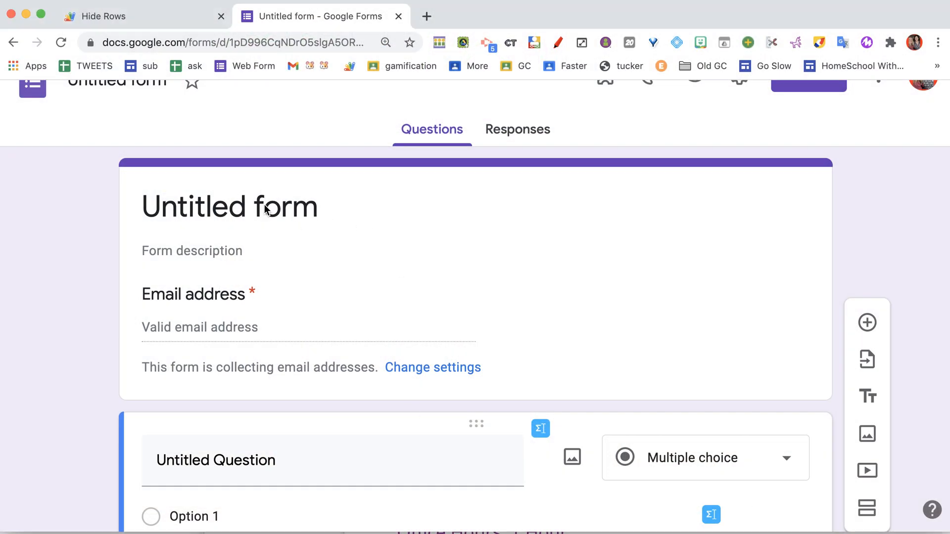
Title the form 'You make the form', name the first question 'hi', and view Responses
type("You make the")
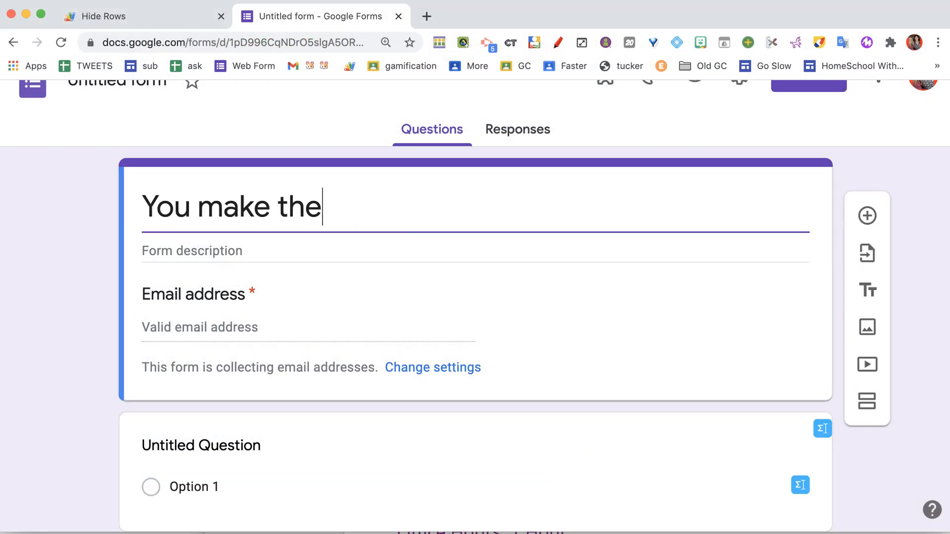
left_click(200, 445)
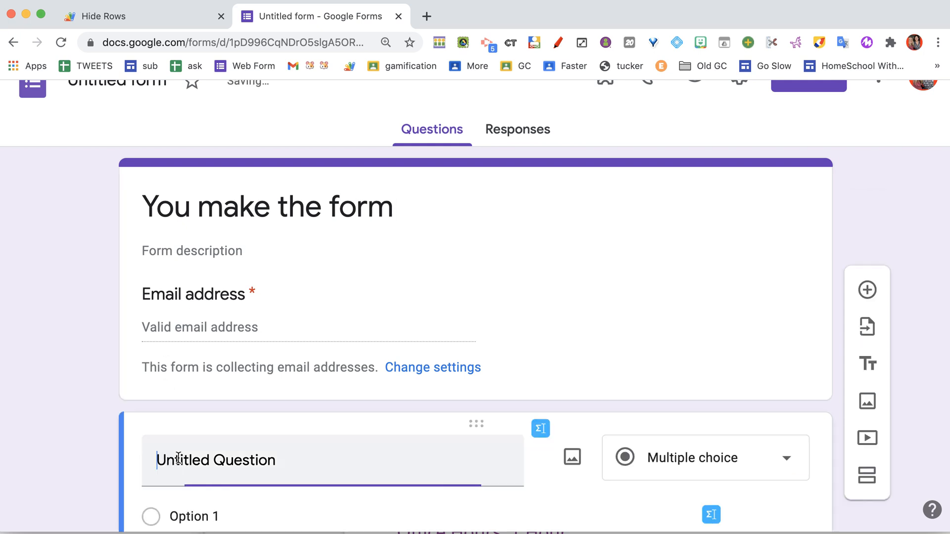
type("hi")
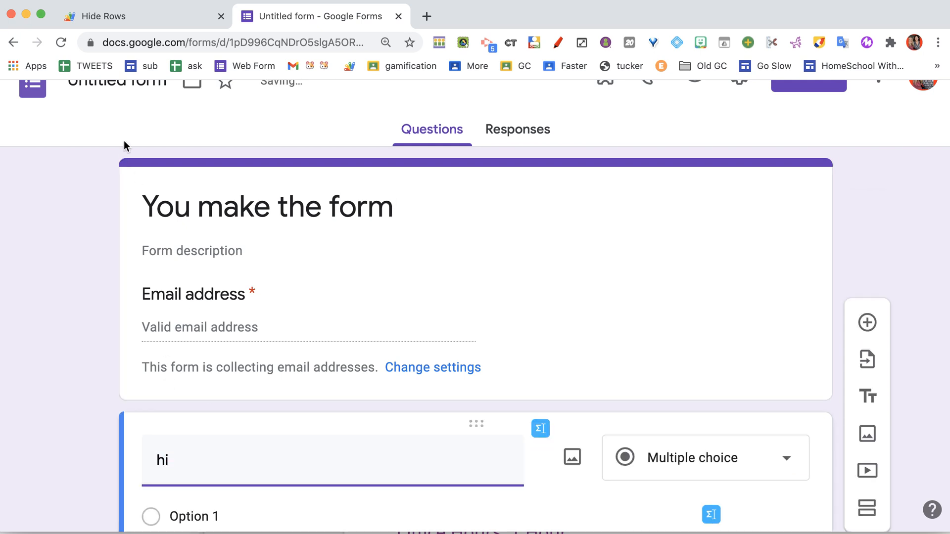
left_click(517, 129)
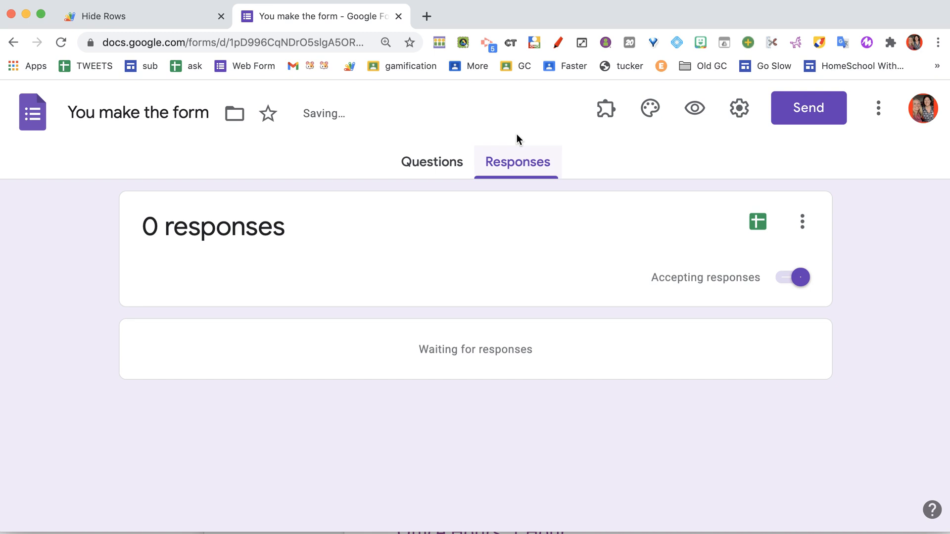
mouse_move(764, 233)
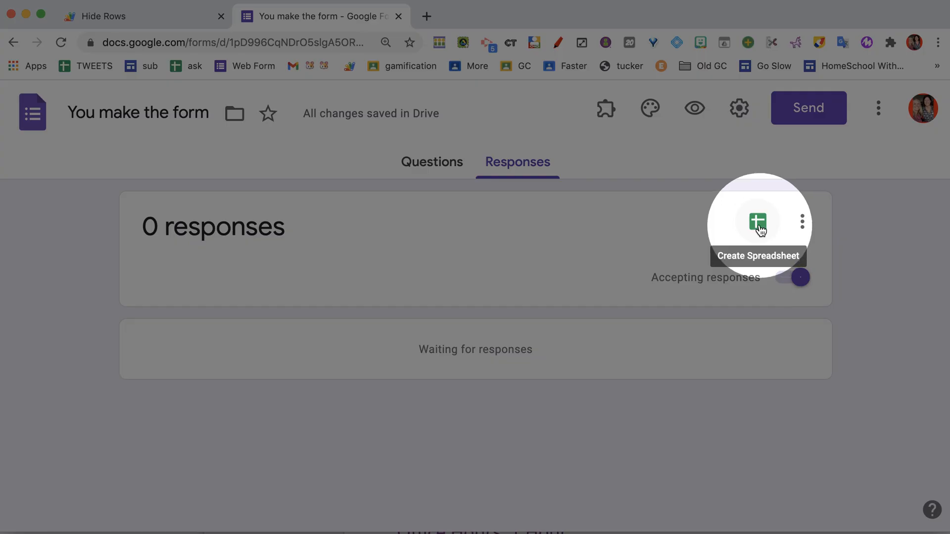
Link responses to a new spreadsheet 'You make the form (Responses)' and open it
left_click(758, 220)
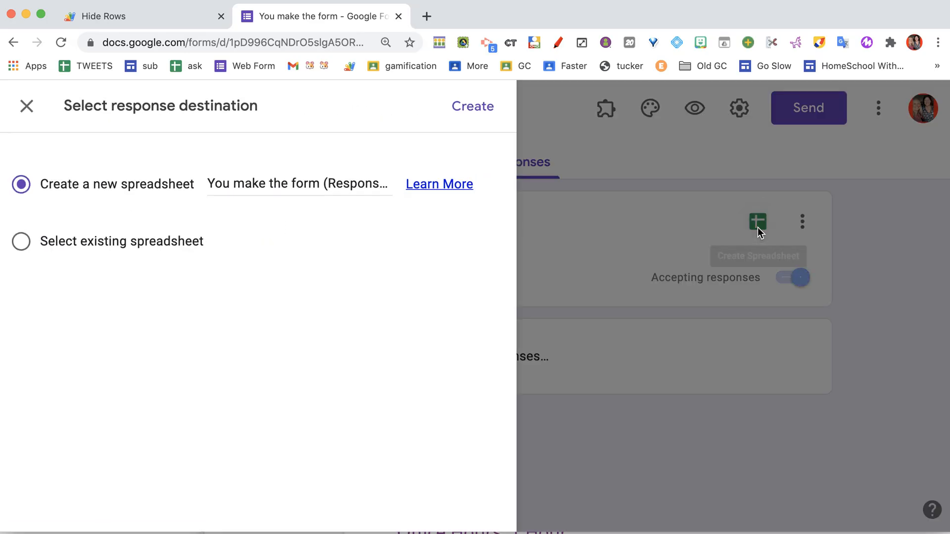
left_click(473, 106)
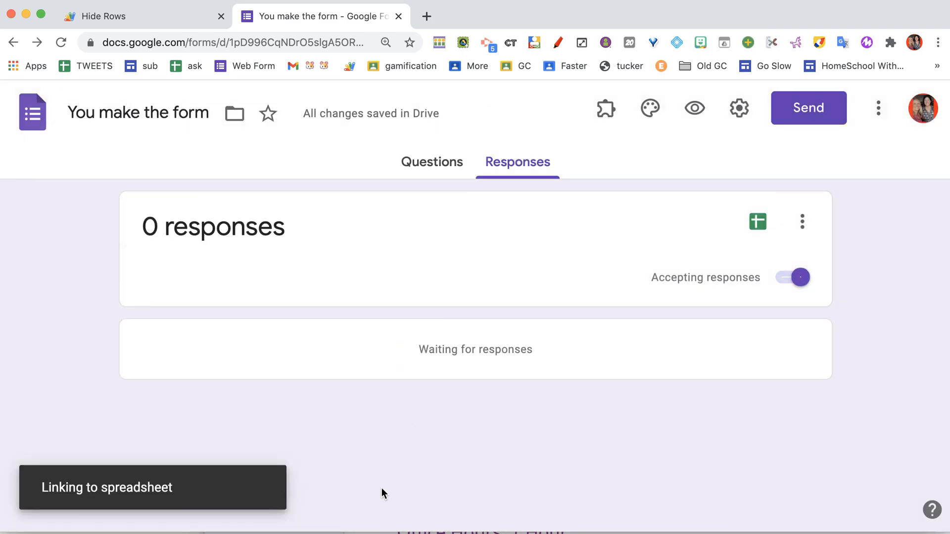
left_click(758, 222)
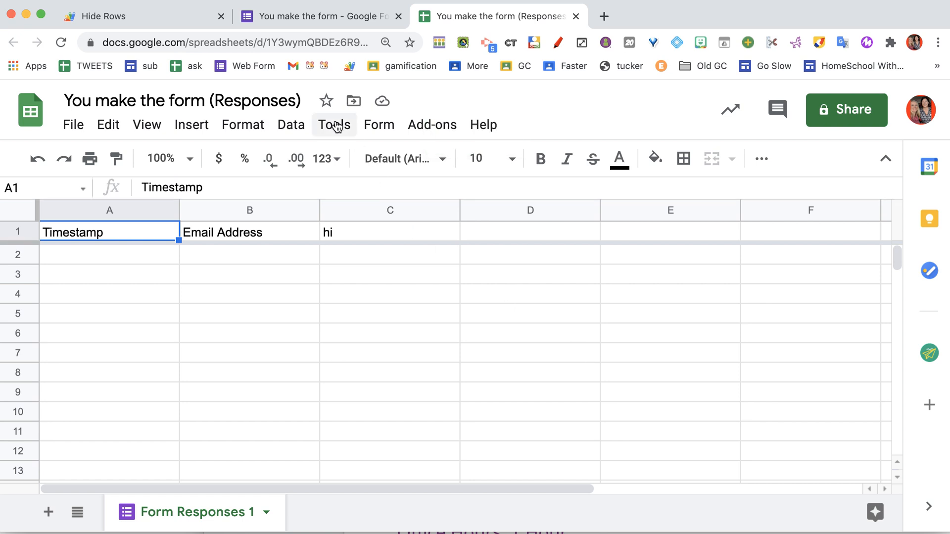
Open the Script editor from the Tools menu of the response spreadsheet
left_click(334, 124)
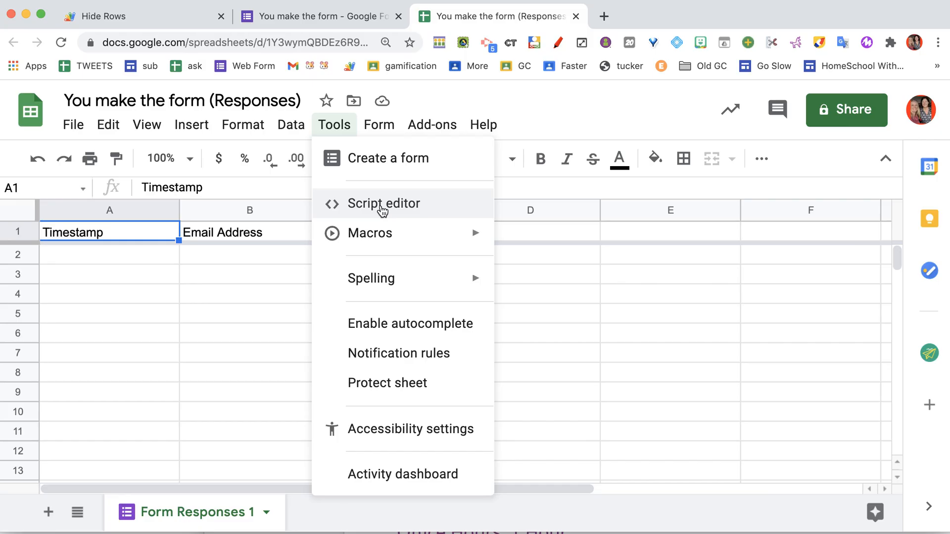
left_click(384, 204)
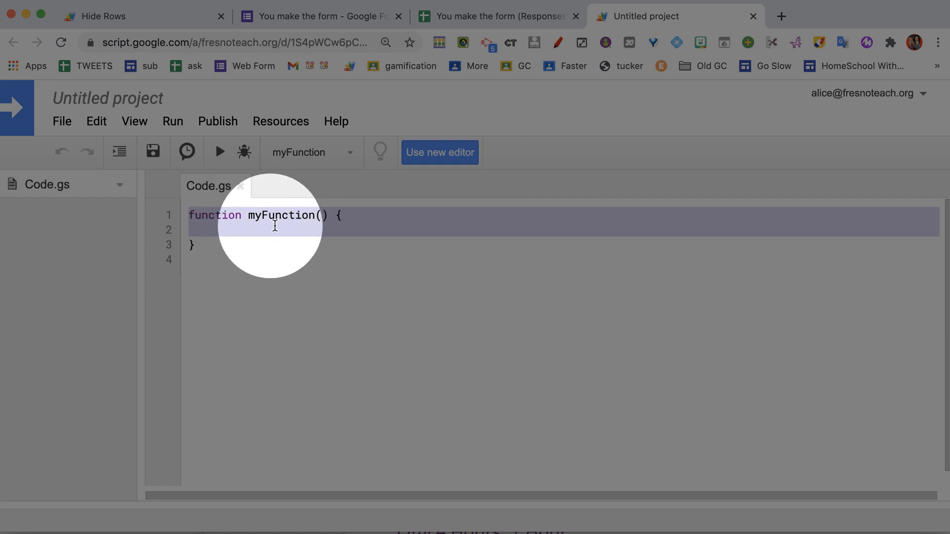
Replace myFunction with the pasted Hide Rows code and rename the project 'alice made it'
left_click(196, 246)
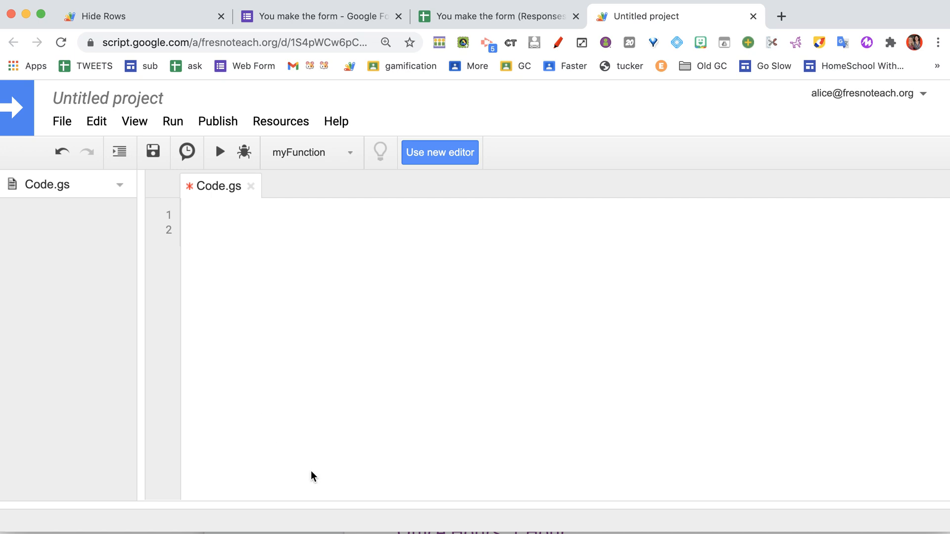
left_click(211, 215)
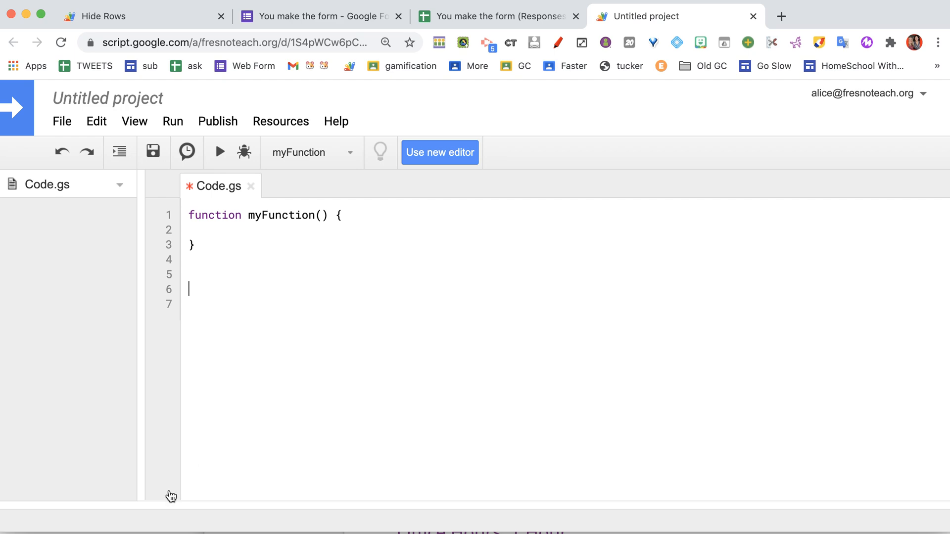
scroll("down", 3)
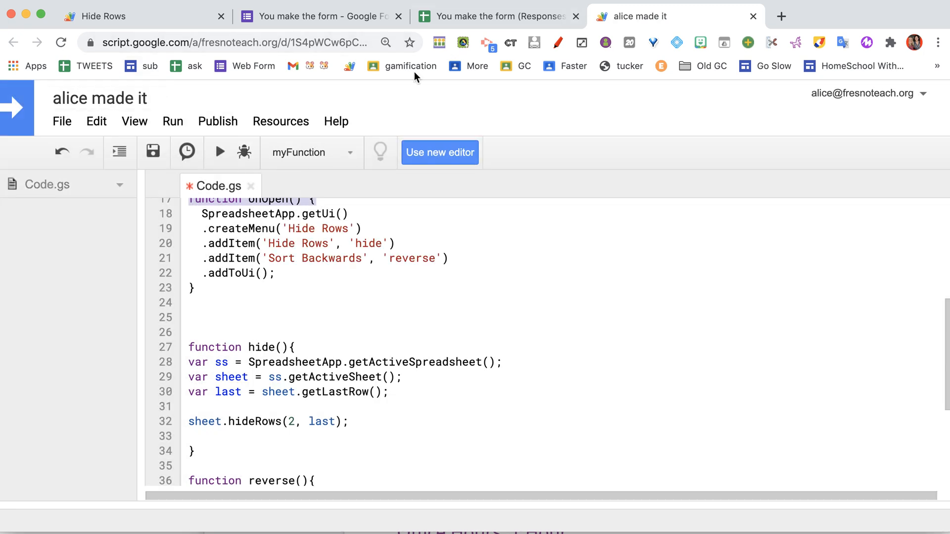
Return to the response spreadsheet, reload it and open the new Hide Rows menu
left_click(497, 16)
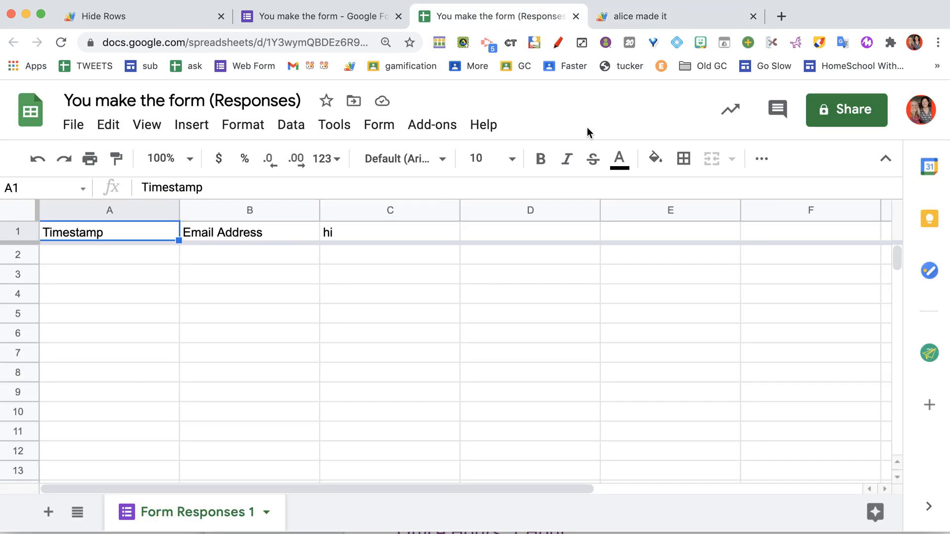
mouse_move(99, 58)
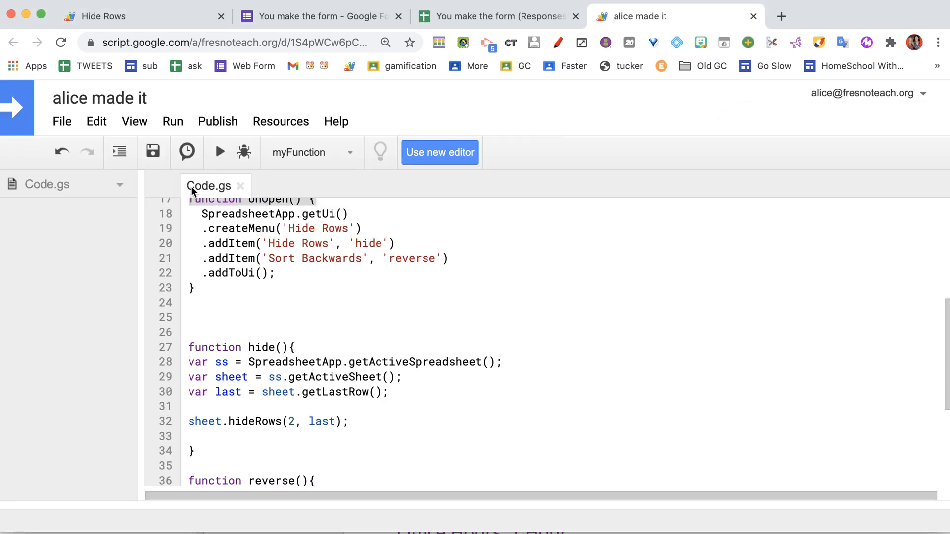
left_click(499, 16)
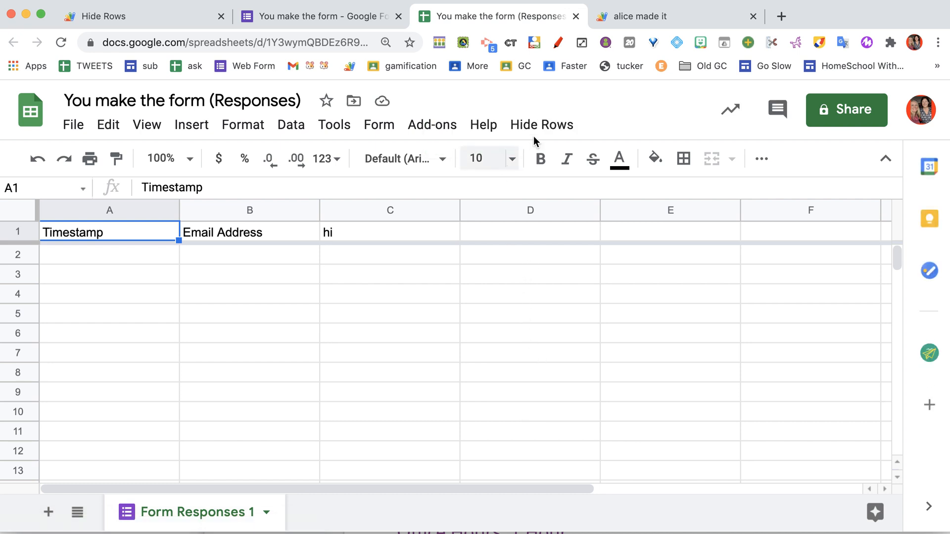
left_click(541, 125)
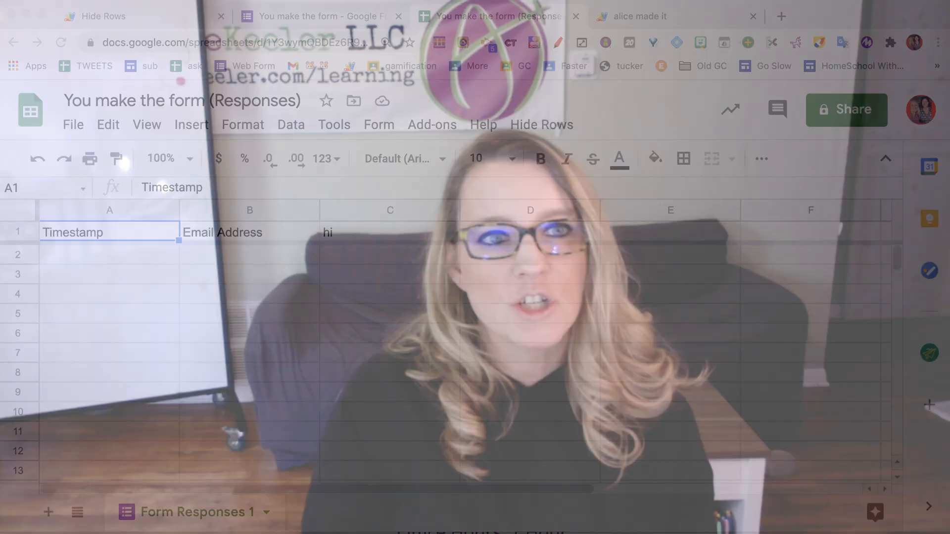
Go back to the form's Questions view and open its live preview
left_click(320, 16)
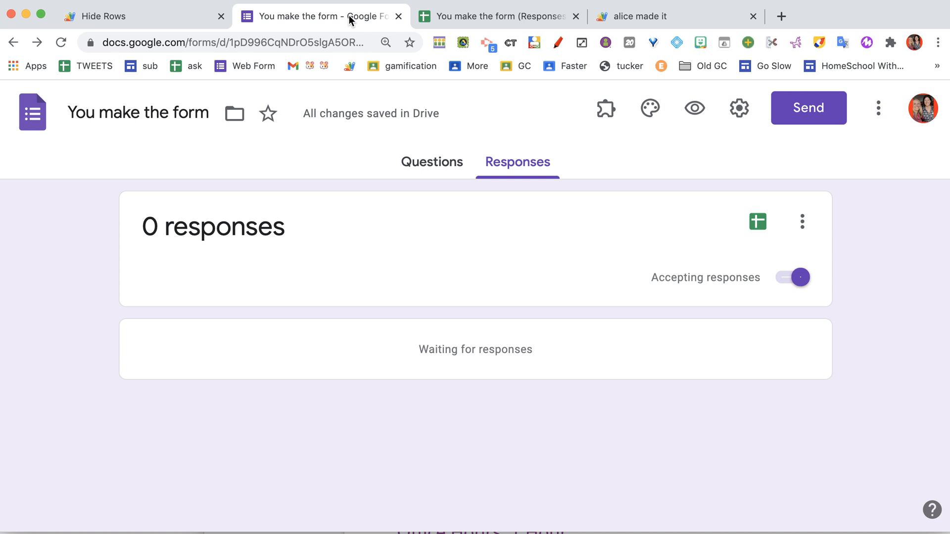
mouse_move(650, 108)
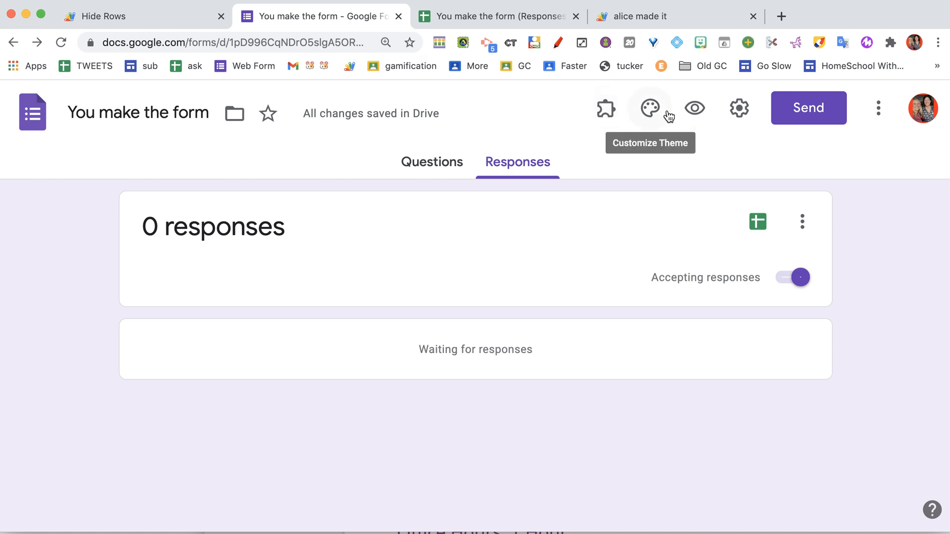
left_click(432, 162)
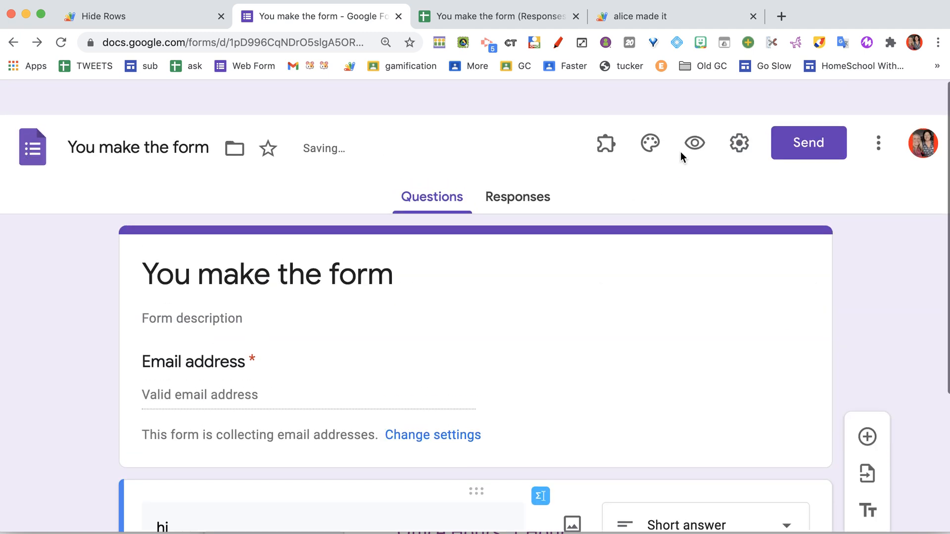
left_click(694, 143)
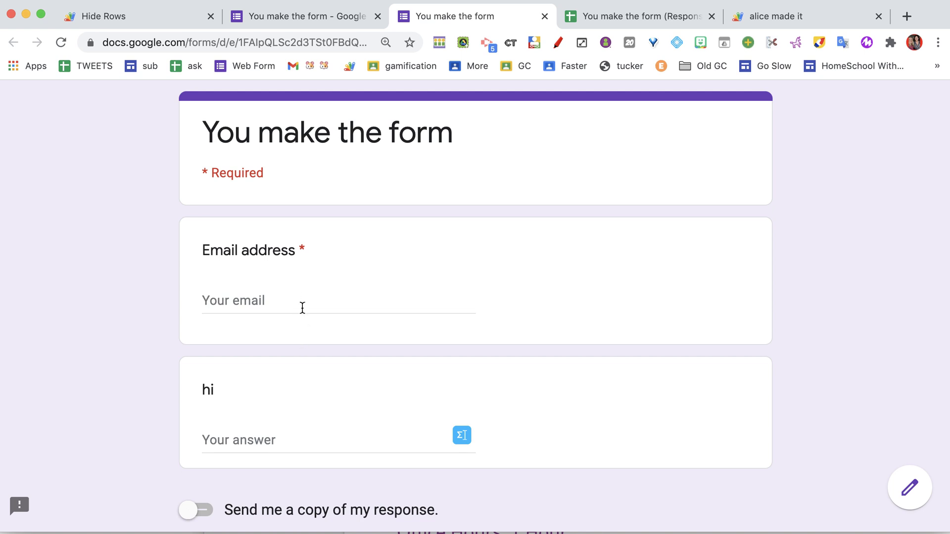
Submit test responses alice, barton and Carrie to the hi question
scroll("down", 3)
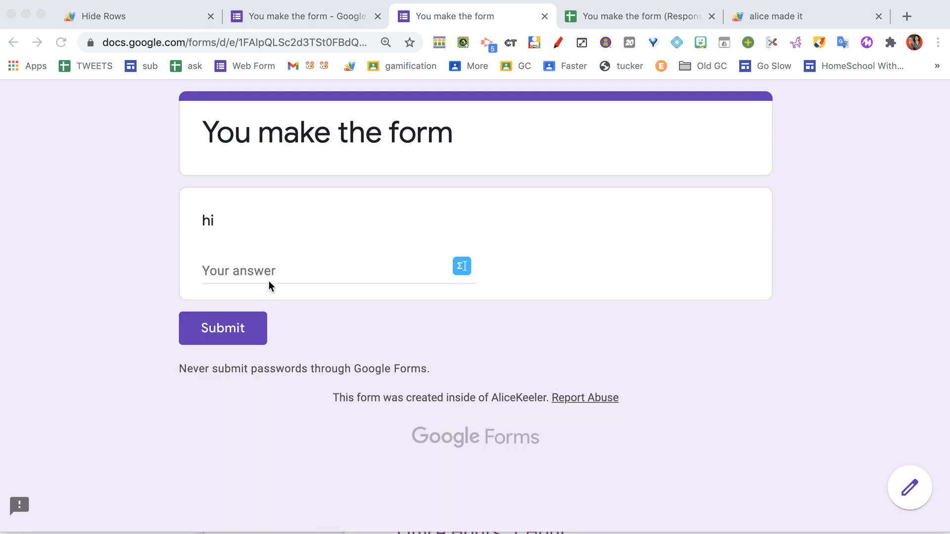
type("jali")
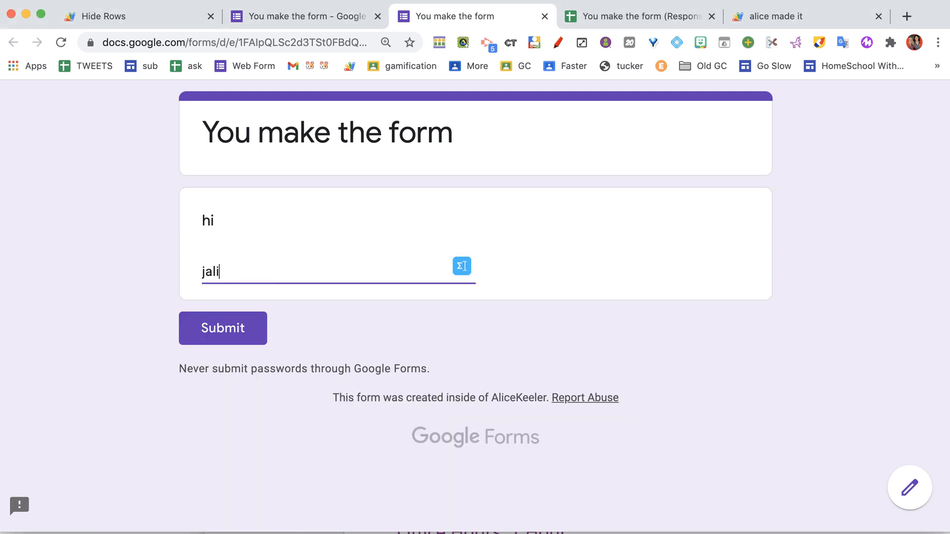
left_click(222, 328)
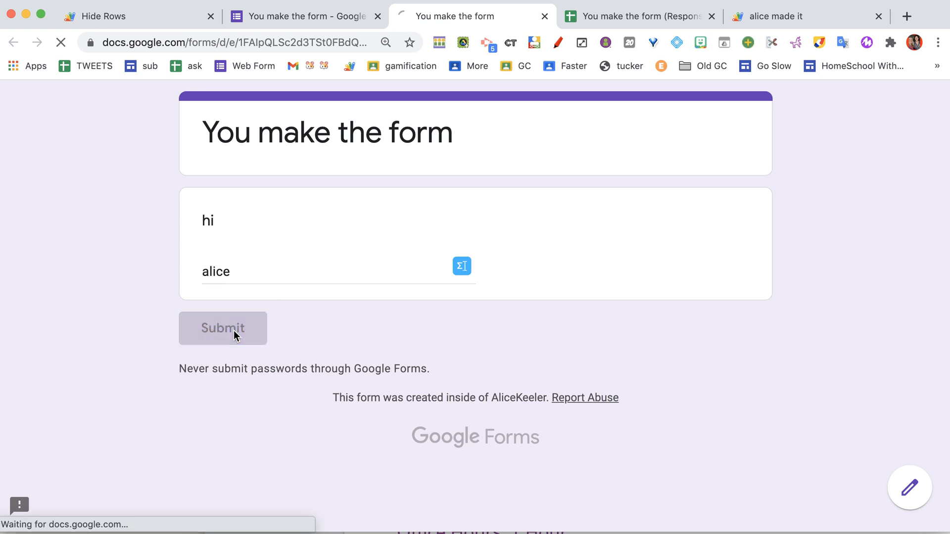
left_click(222, 328)
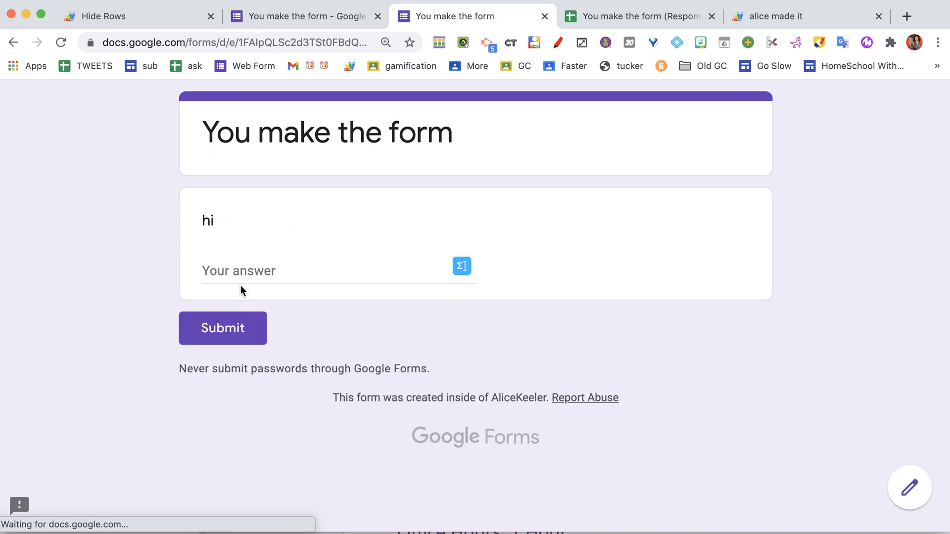
type("barton")
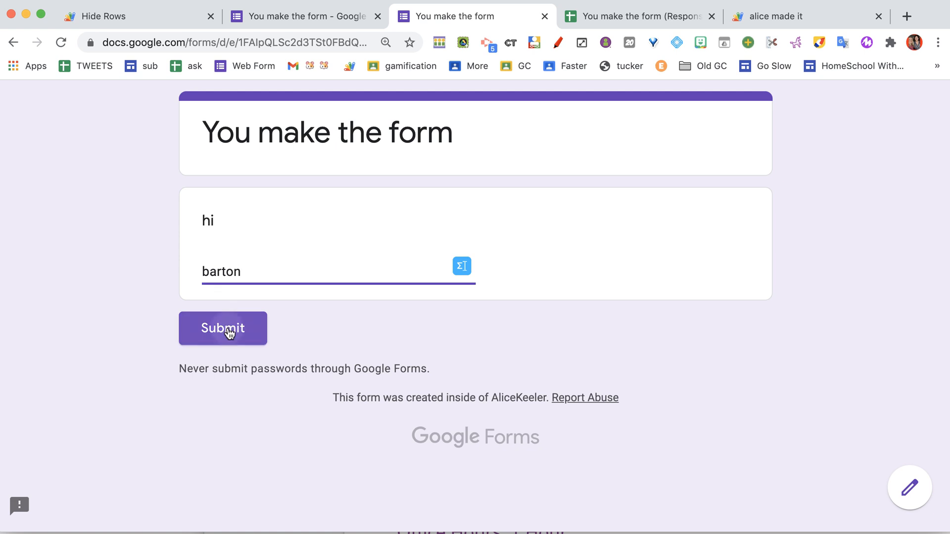
left_click(223, 327)
type("Carrie")
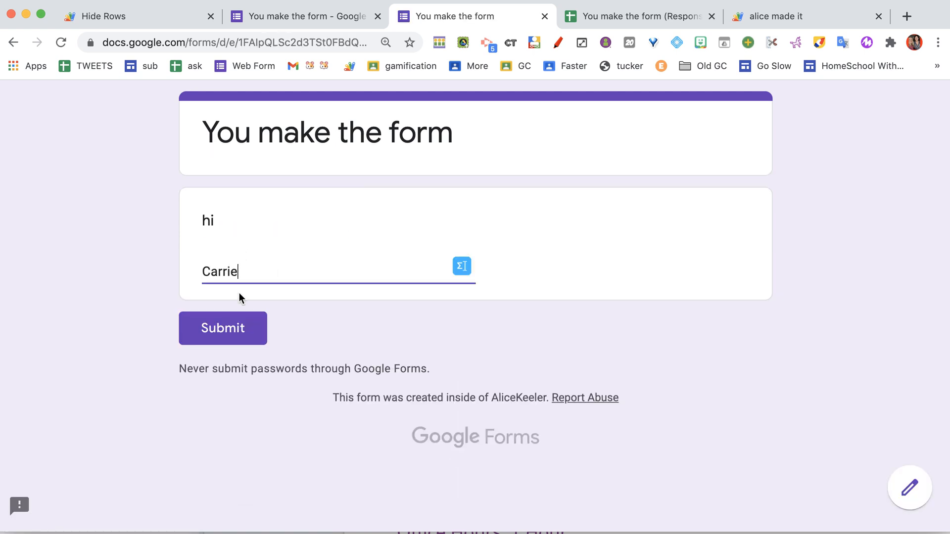
left_click(222, 327)
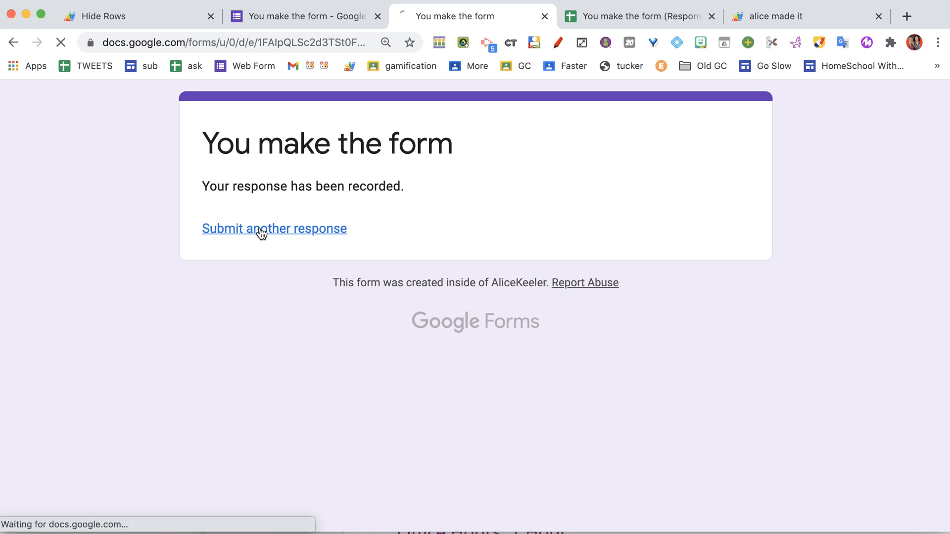
Submit further responses Don, E, F and G, then switch to the response spreadsheet
left_click(274, 228)
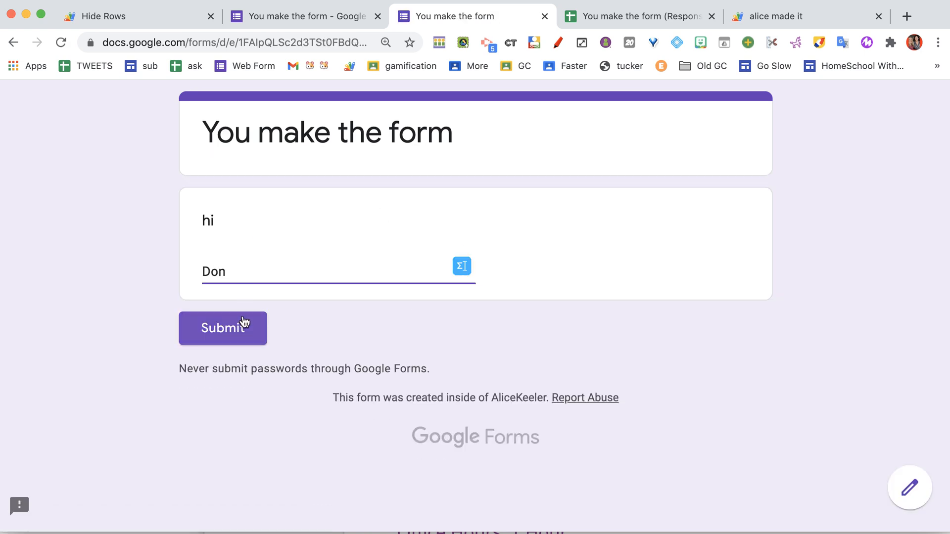
left_click(223, 329)
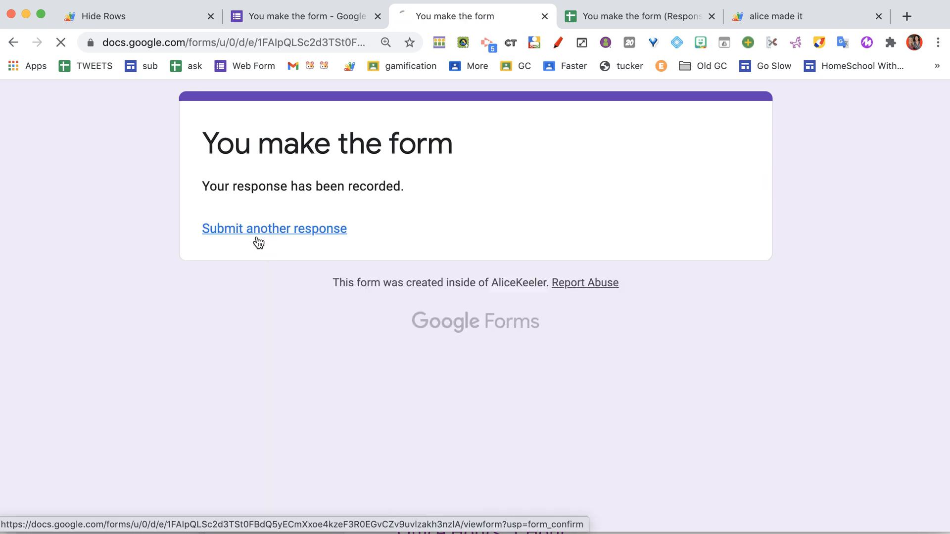
left_click(274, 228)
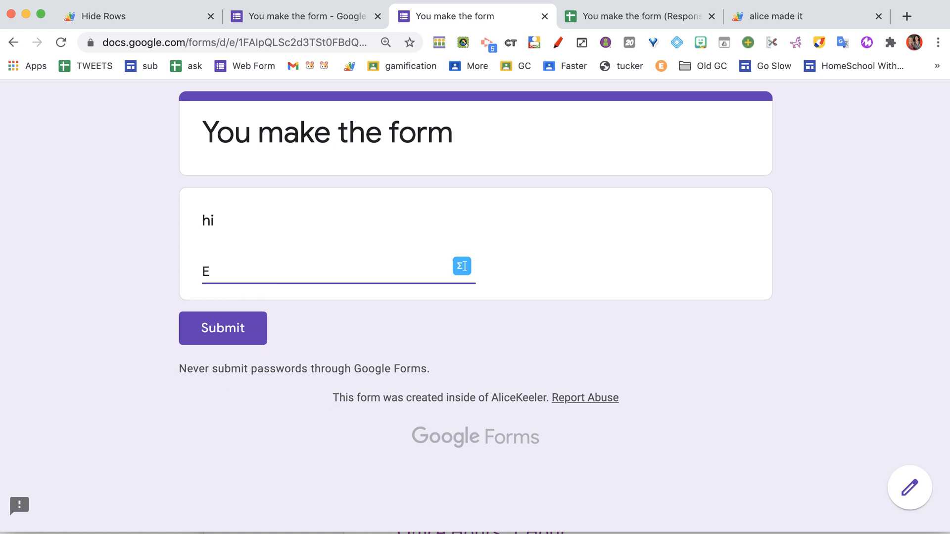
left_click(223, 328)
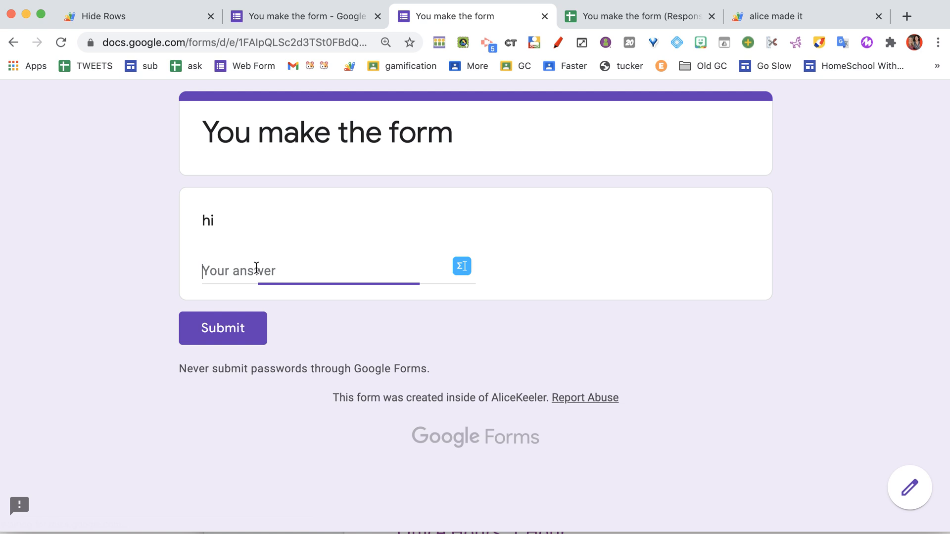
left_click(222, 328)
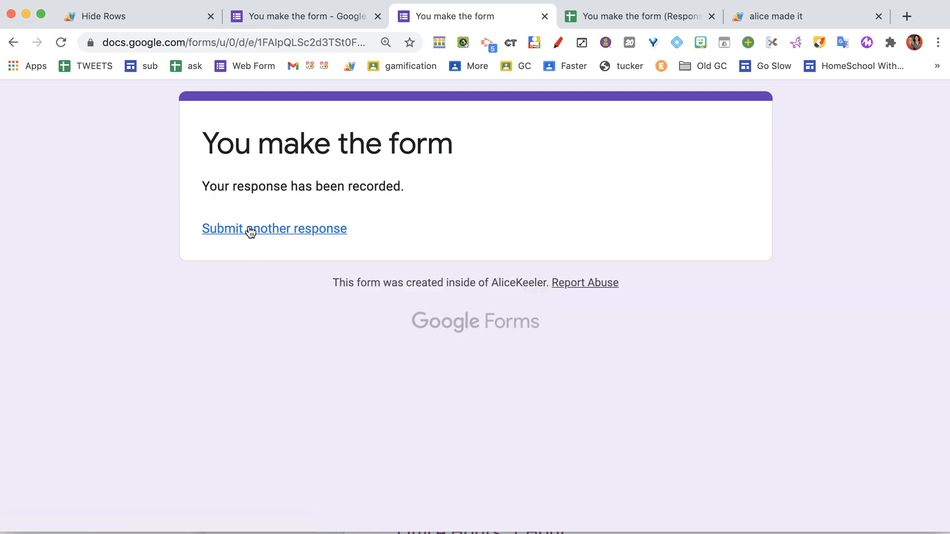
left_click(274, 229)
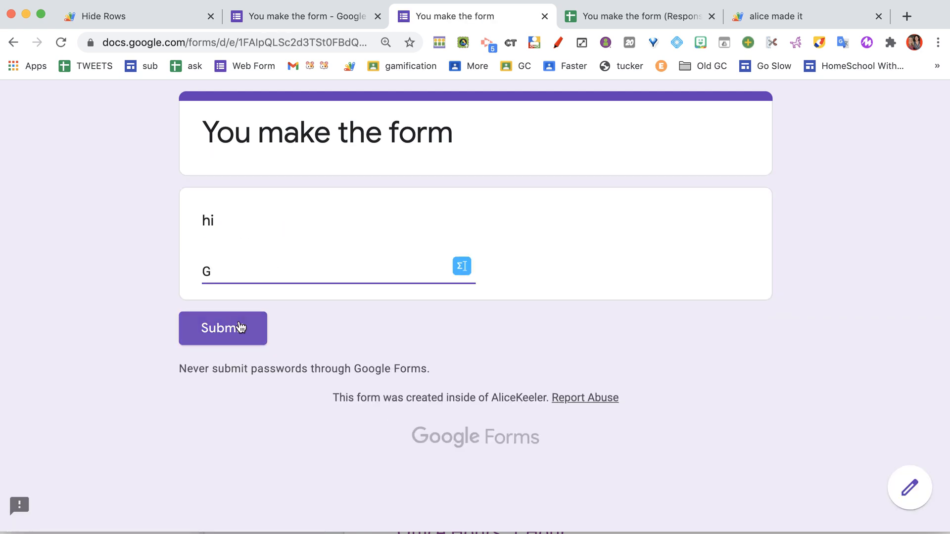
left_click(222, 327)
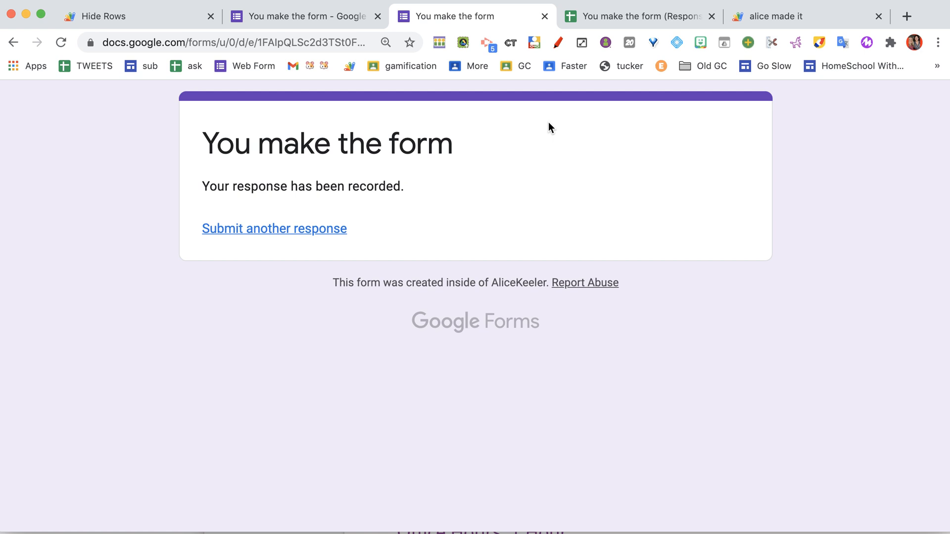
left_click(643, 16)
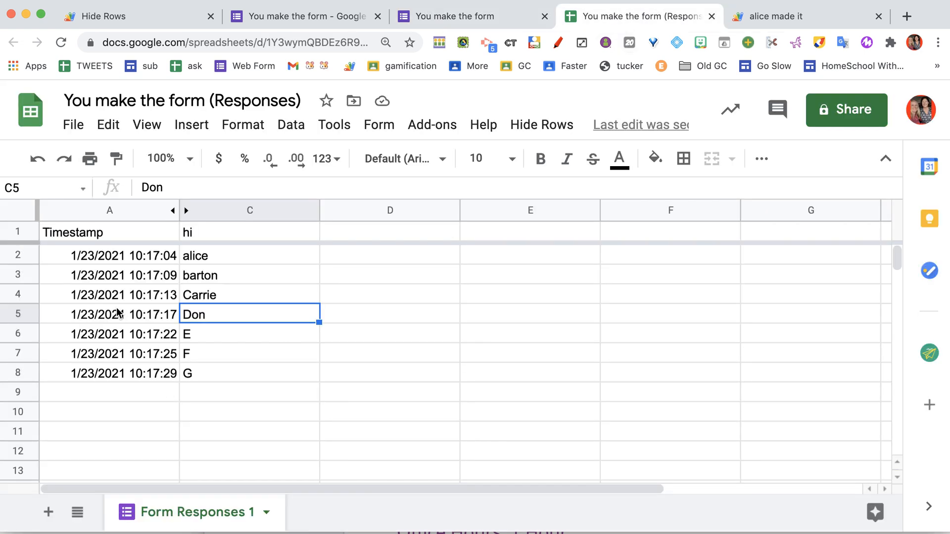
Look over rows 2–8 holding alice through G, then return to the form
left_click(109, 255)
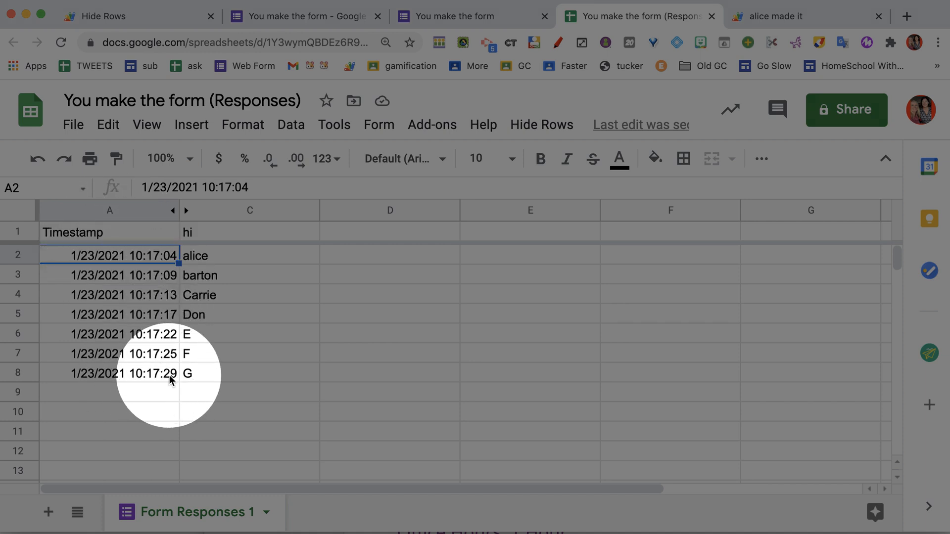
left_click(248, 374)
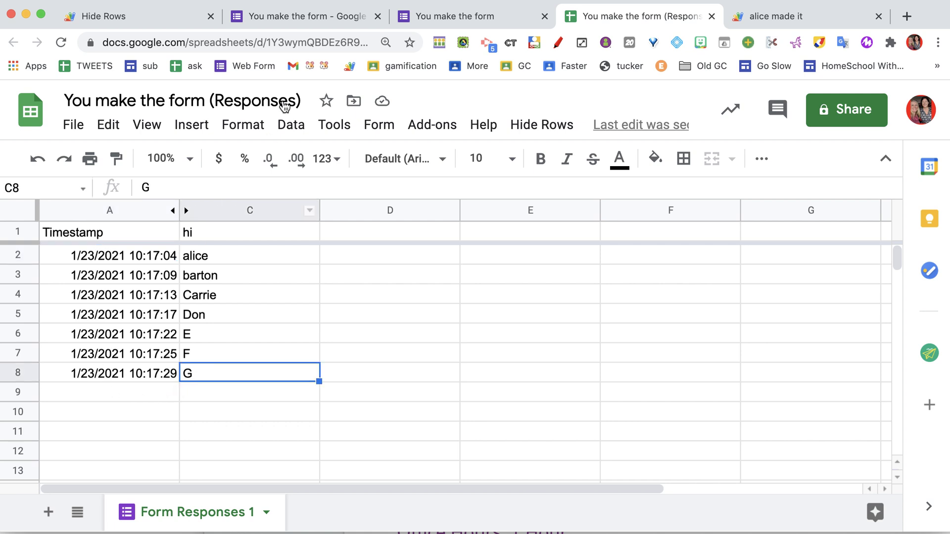
left_click(473, 16)
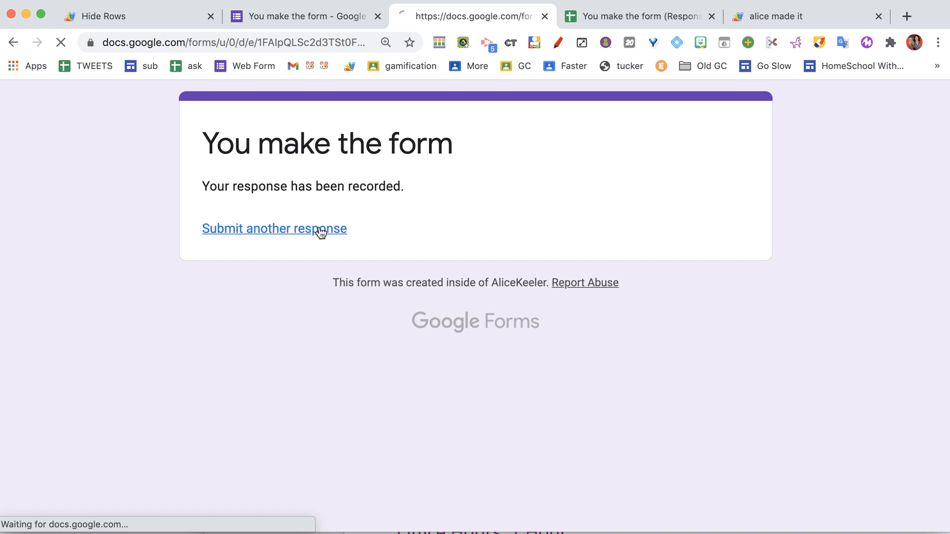
Submit responses d, h, i and j, bringing the response sheet to eleven entries
left_click(274, 229)
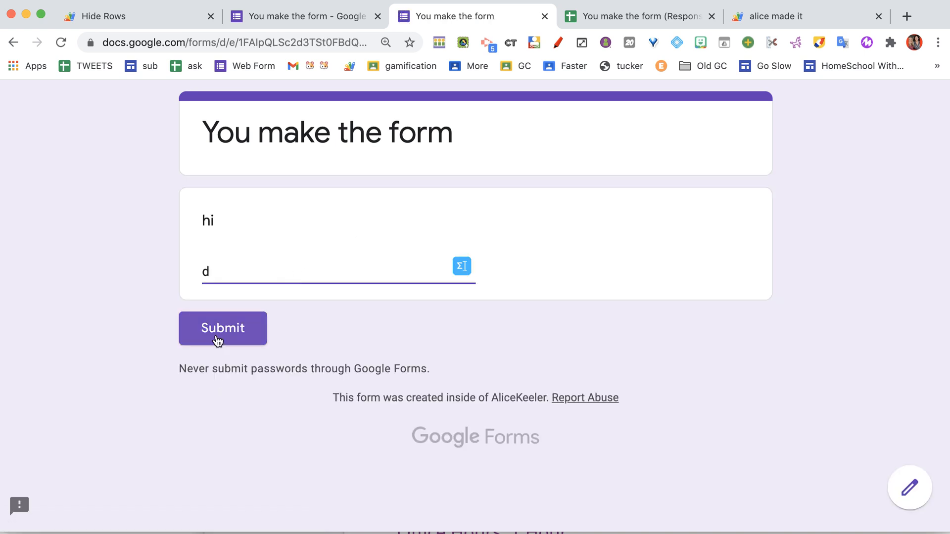
left_click(223, 328)
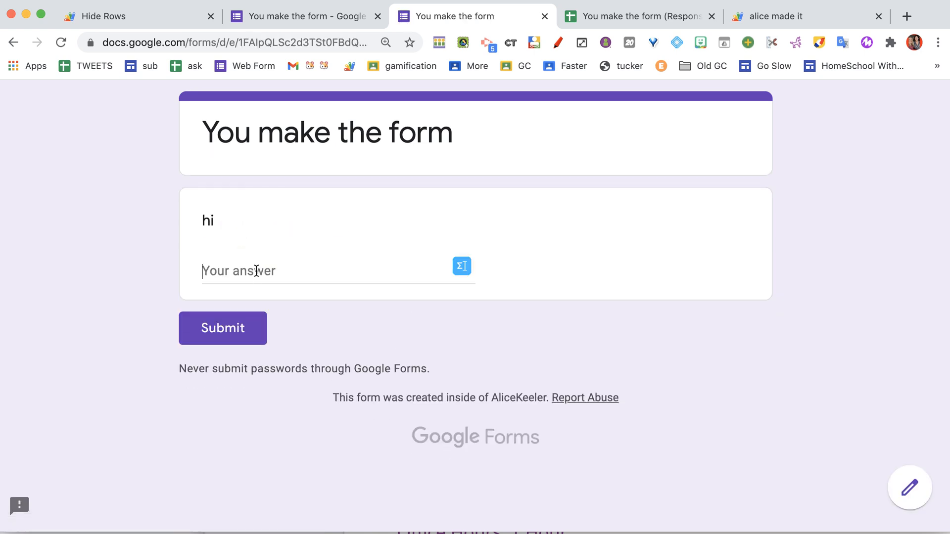
left_click(222, 328)
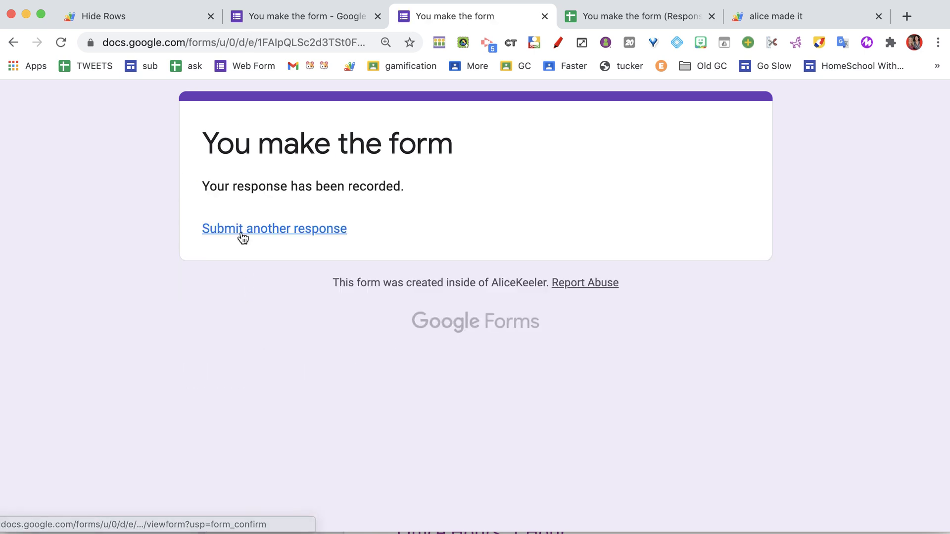
left_click(274, 229)
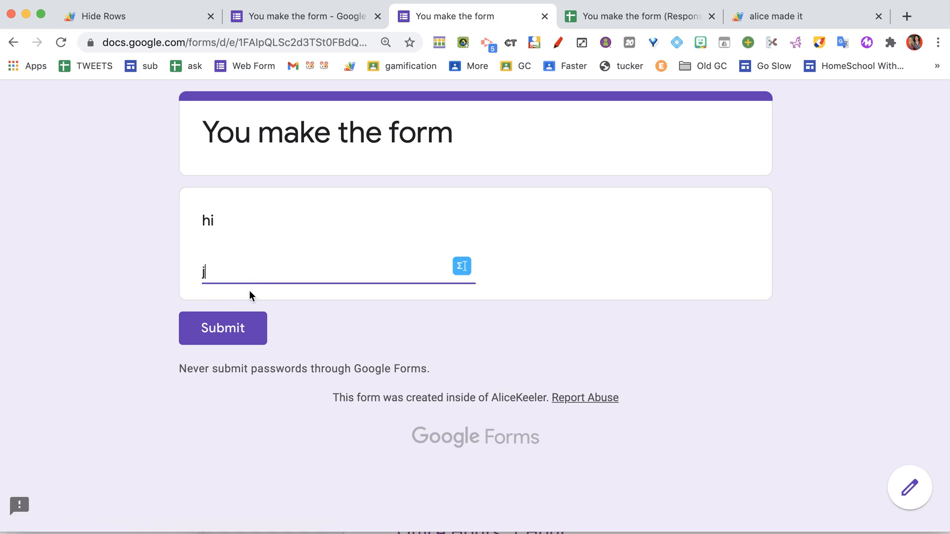
left_click(635, 16)
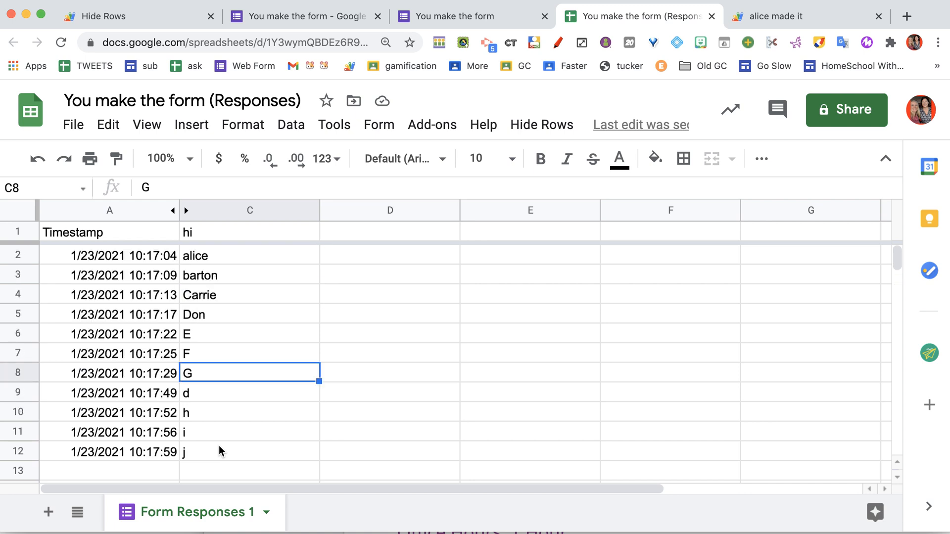
mouse_move(542, 124)
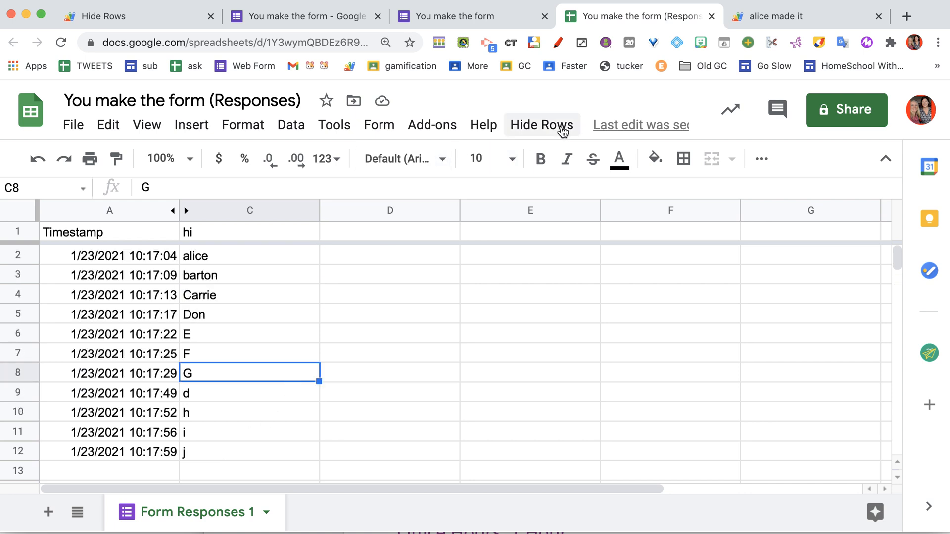
Run Sort Backwards from the custom Hide Rows menu, triggering the script authorization request
left_click(542, 124)
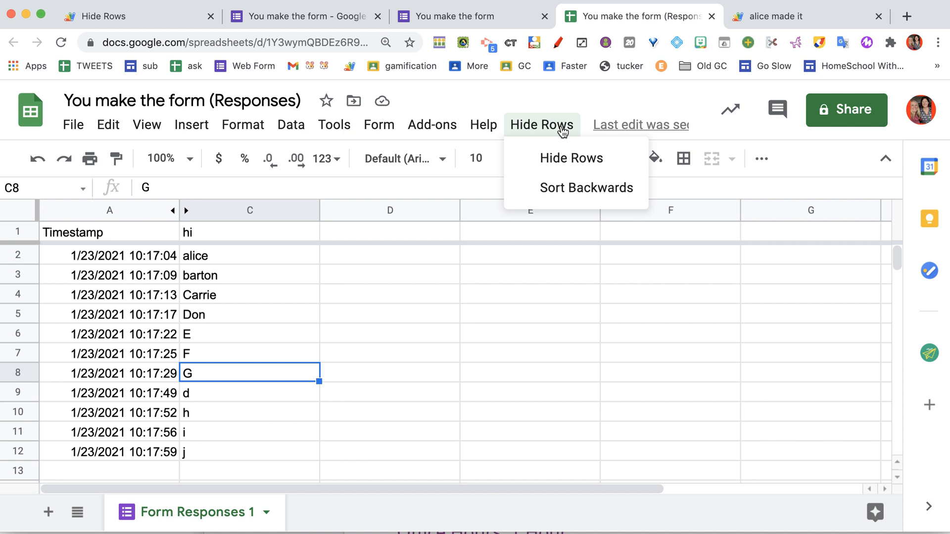
mouse_move(561, 198)
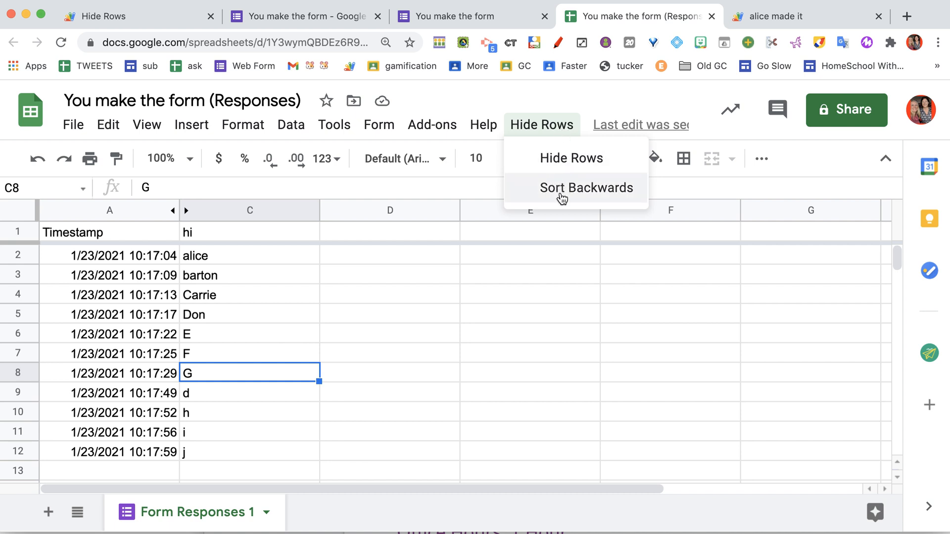
left_click(587, 188)
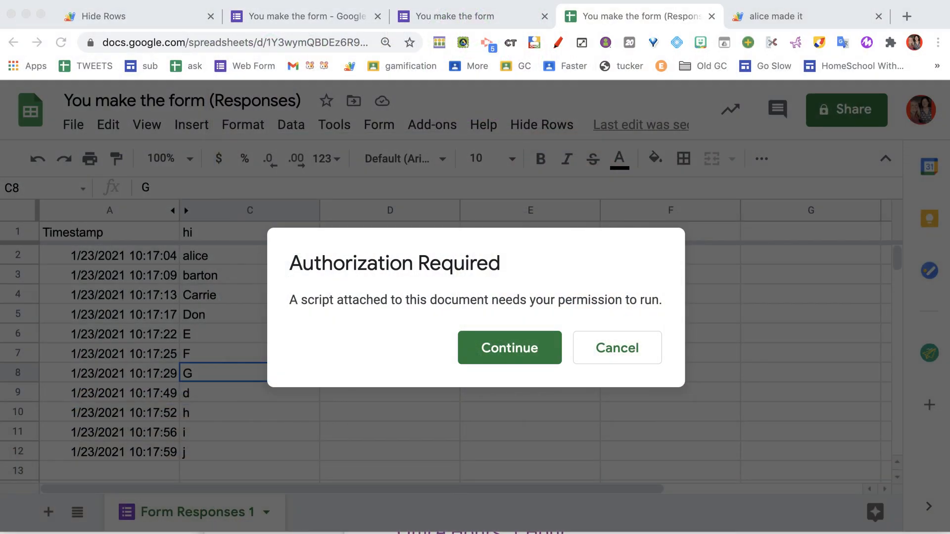
Continue past the Authorization Required dialog and reopen the Hide Rows menu
left_click(617, 348)
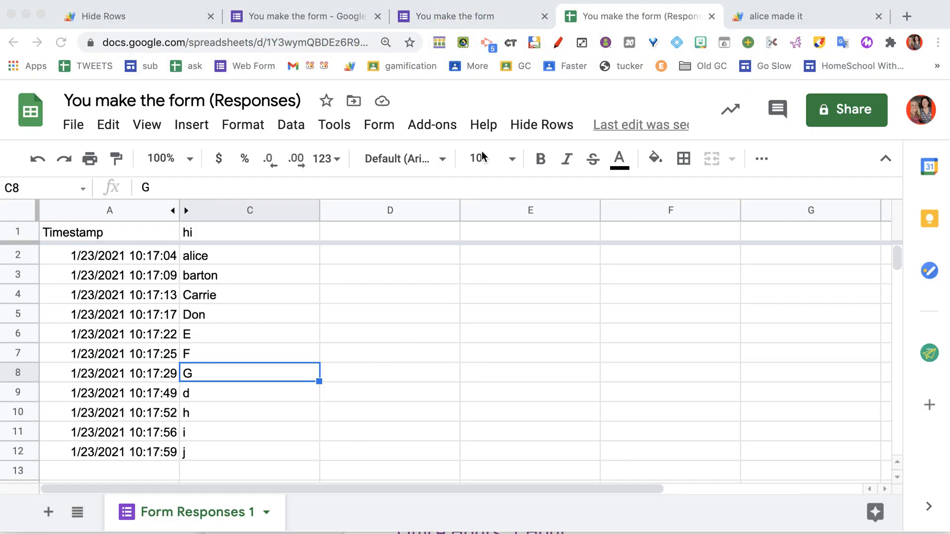
mouse_move(417, 369)
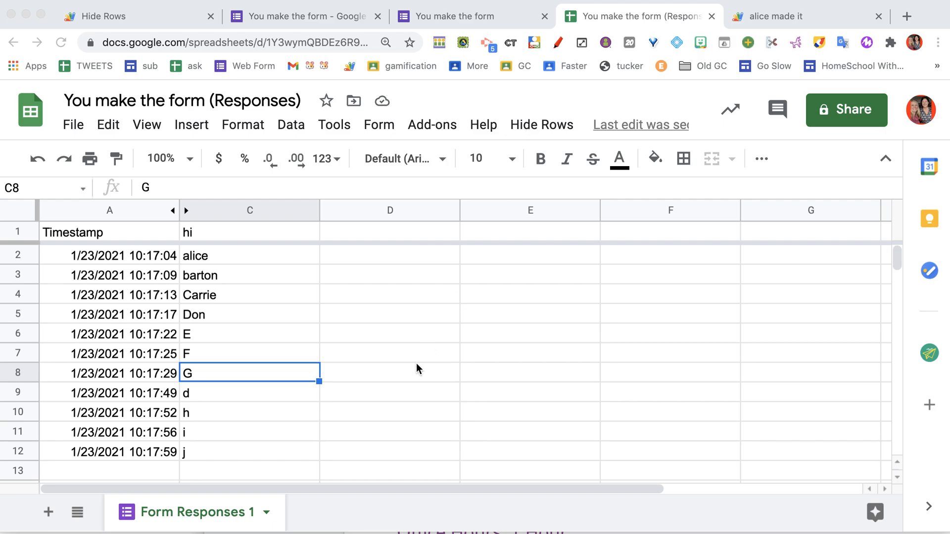
left_click(541, 125)
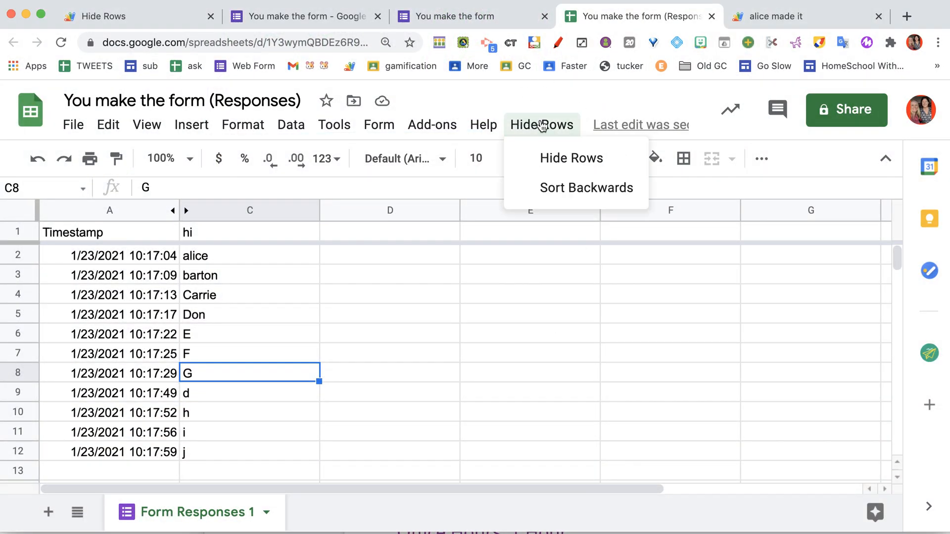
Sort the responses newest-first, then hide all already-read rows via the Hide Rows command
left_click(571, 157)
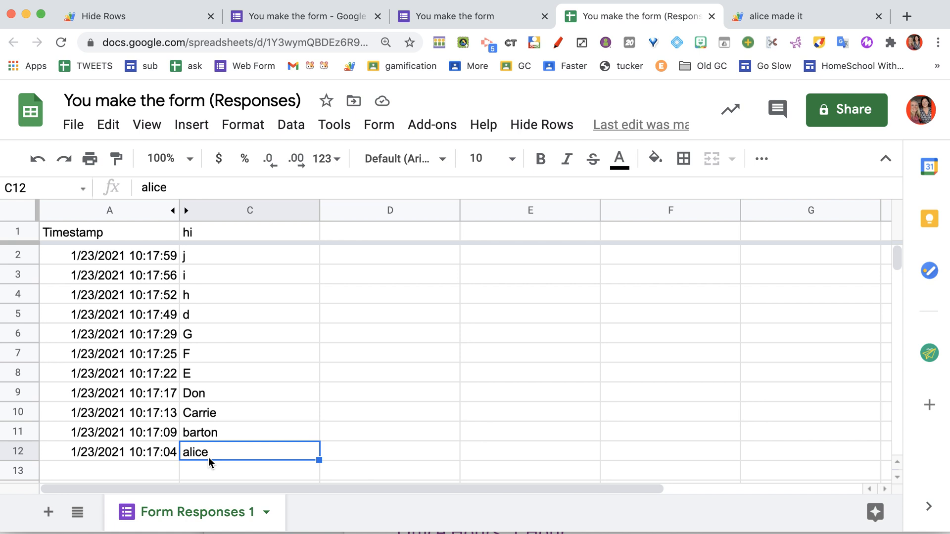
mouse_move(656, 93)
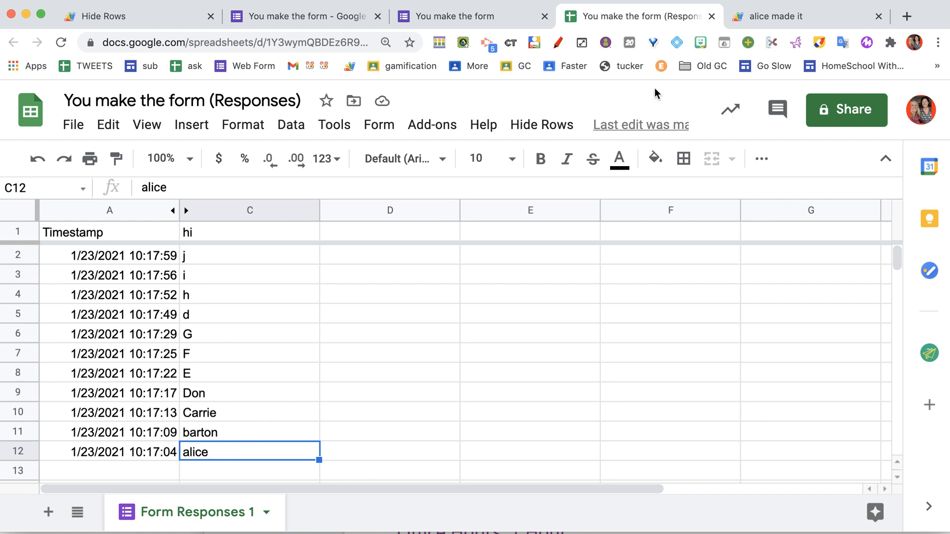
left_click(543, 125)
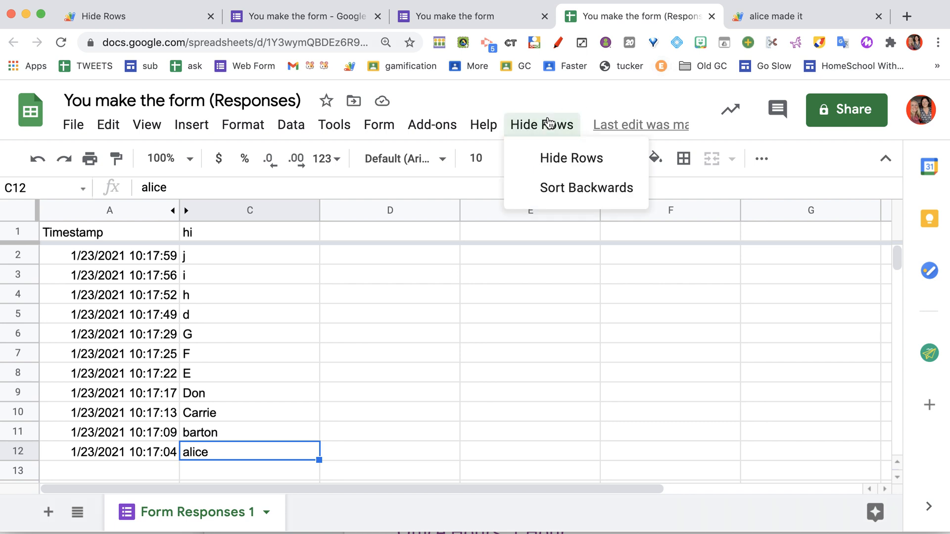
left_click(571, 159)
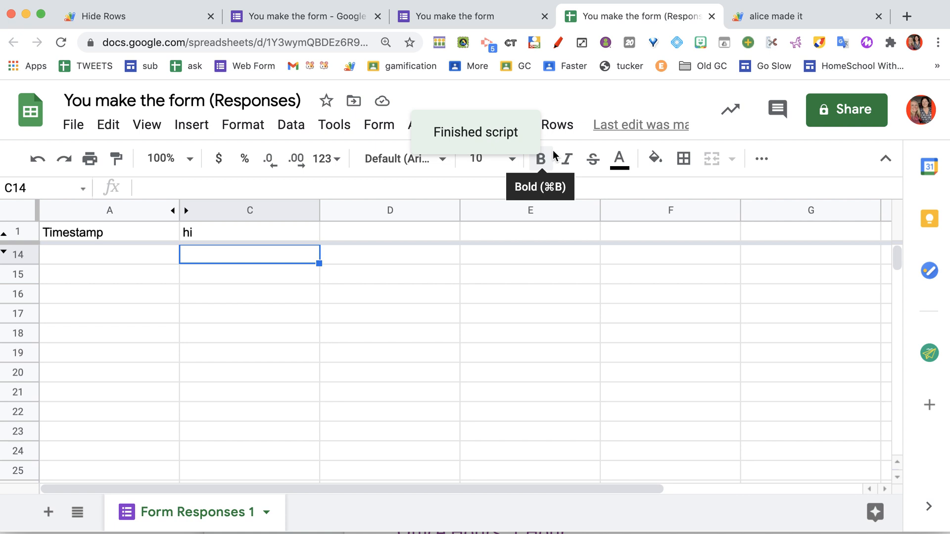
Submit two new form responses ('It is saturday', 'another response') and check they appear alone in the sheet
left_click(472, 16)
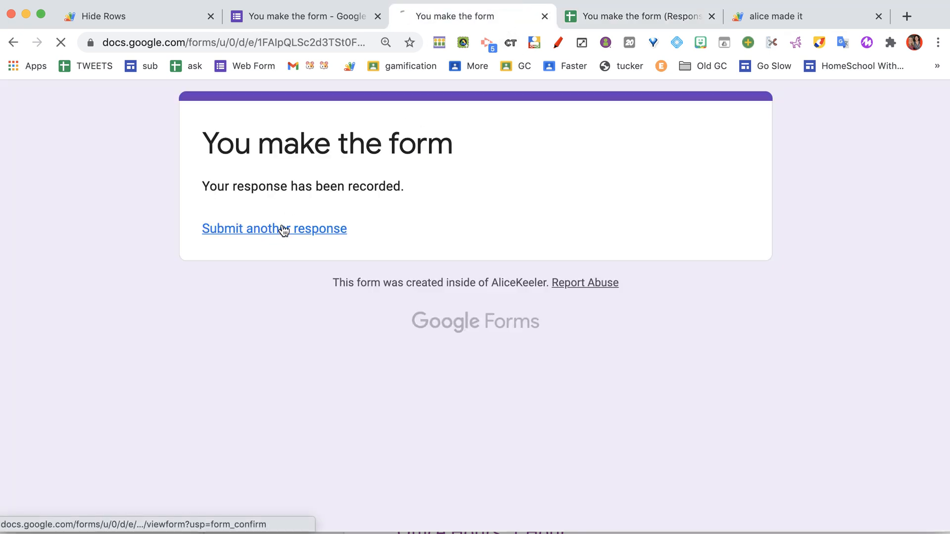
left_click(273, 228)
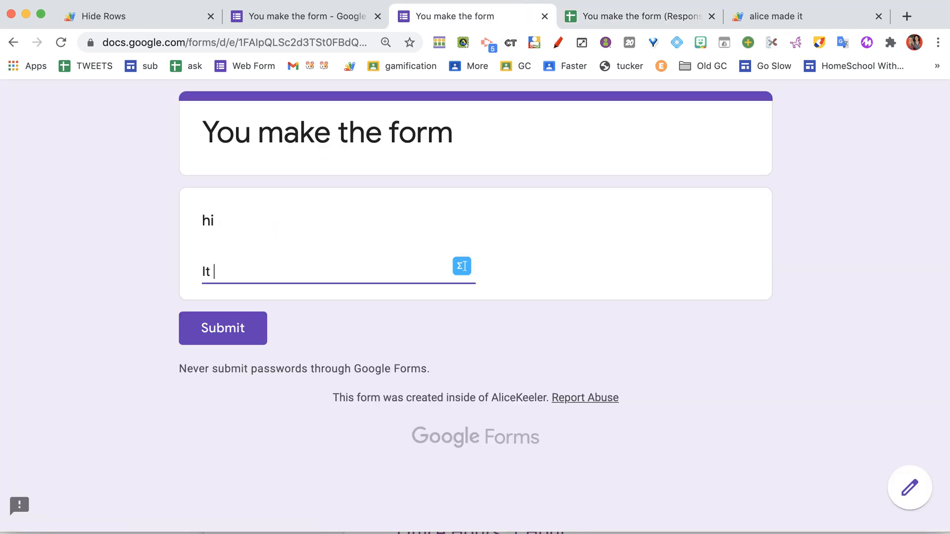
type("is saturday")
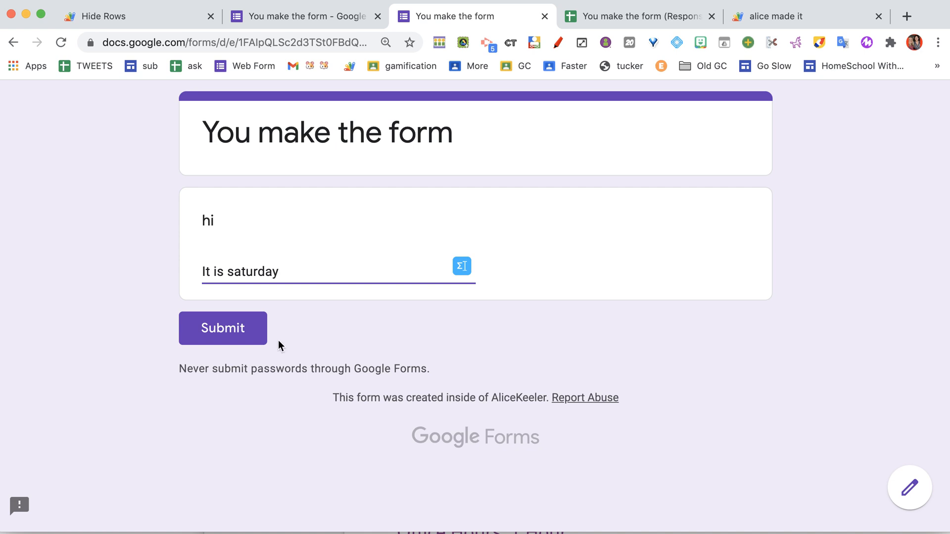
left_click(639, 16)
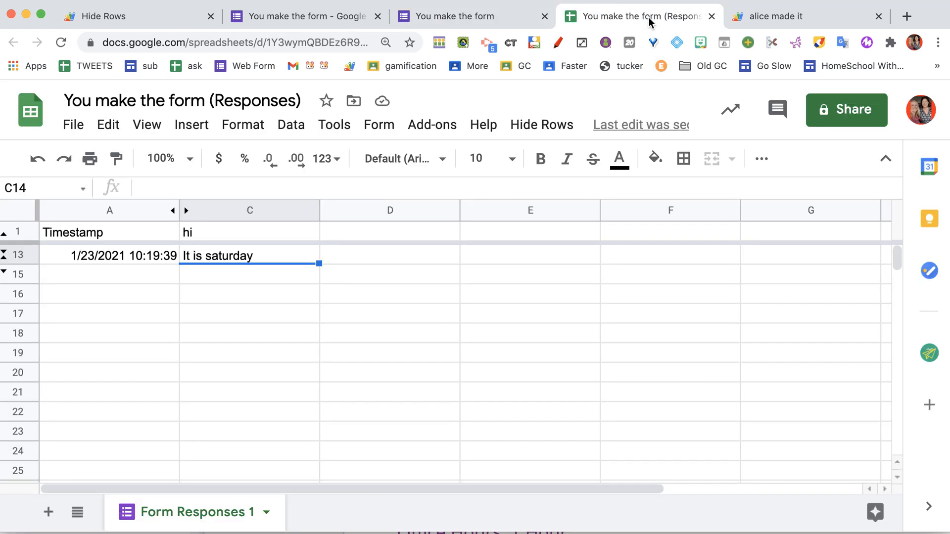
mouse_move(483, 48)
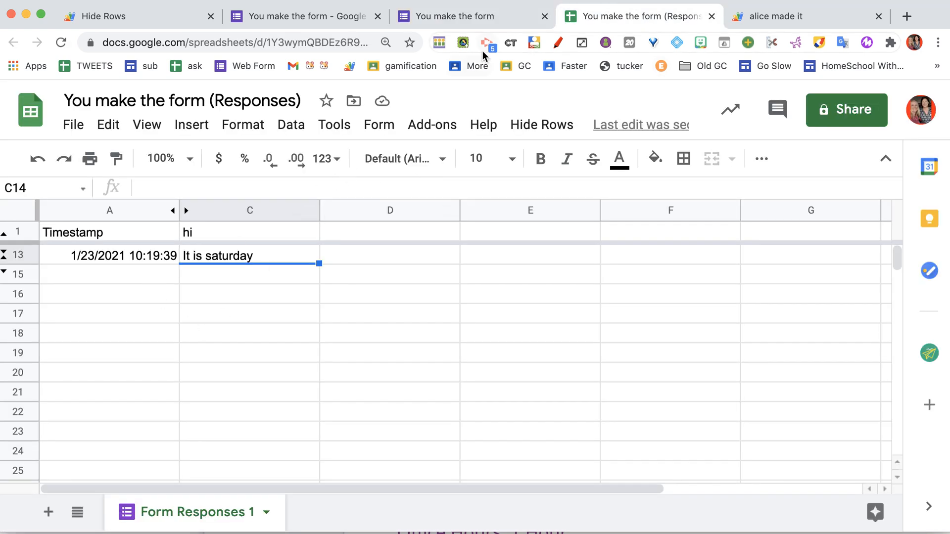
left_click(471, 15)
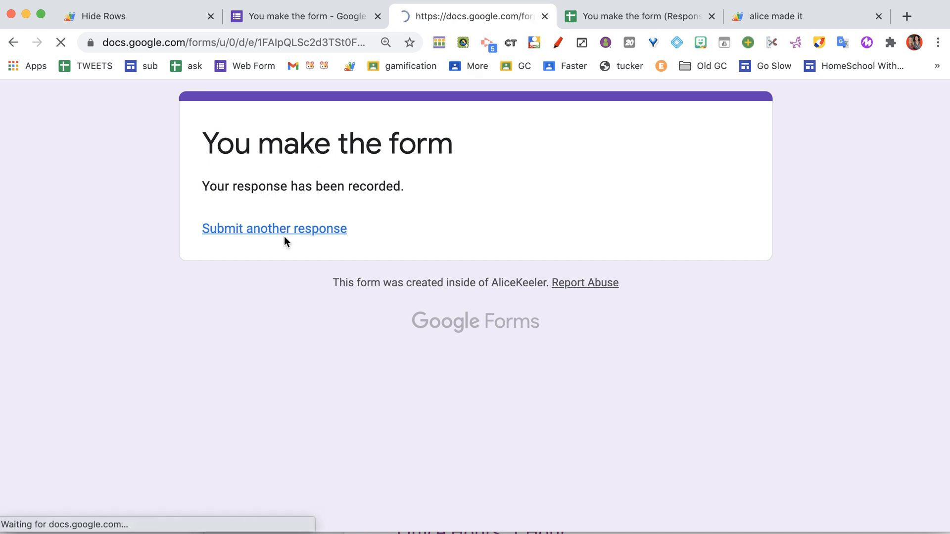
left_click(274, 228)
type("another respo")
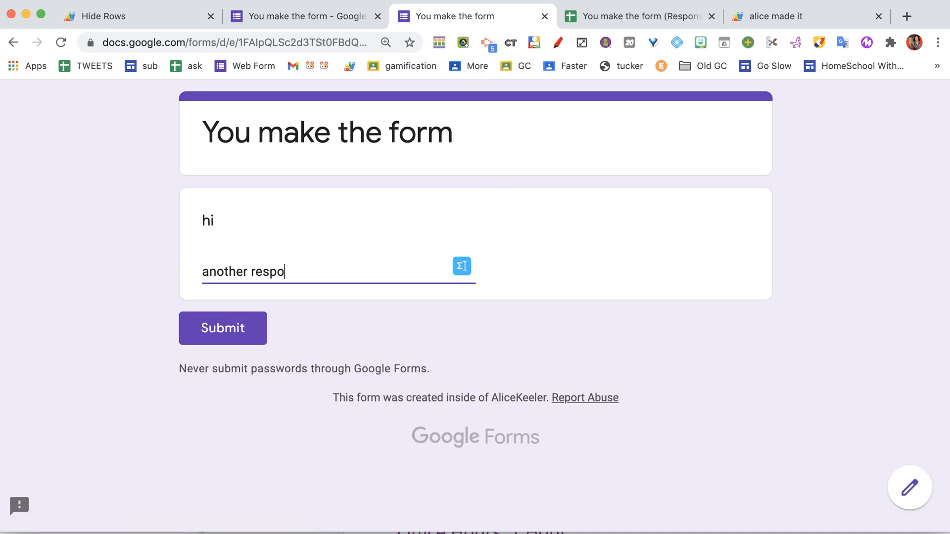
left_click(635, 15)
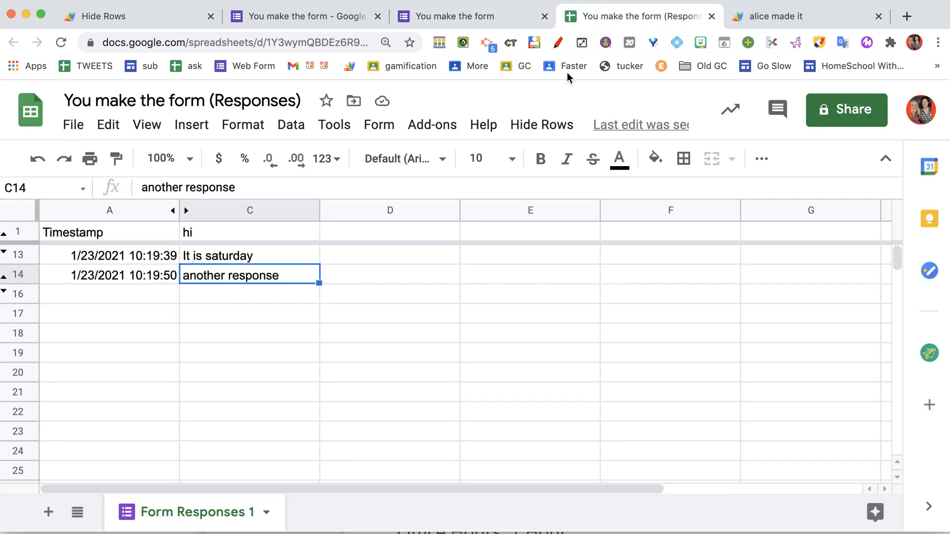